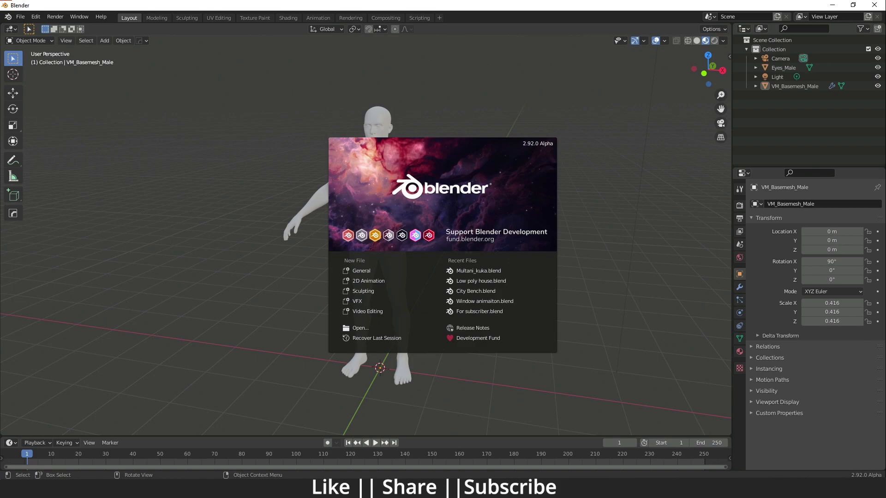
Dismiss the splash screen so the male base mesh is visible in the viewport.
left_click(390, 202)
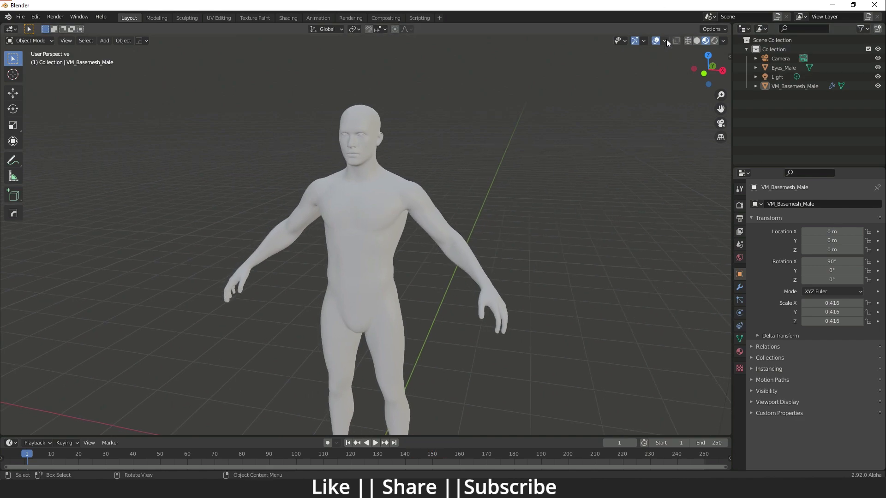
Enable the Wireframe geometry overlay in Viewport Overlays and raise its opacity for clearly visible edges.
left_click(662, 41)
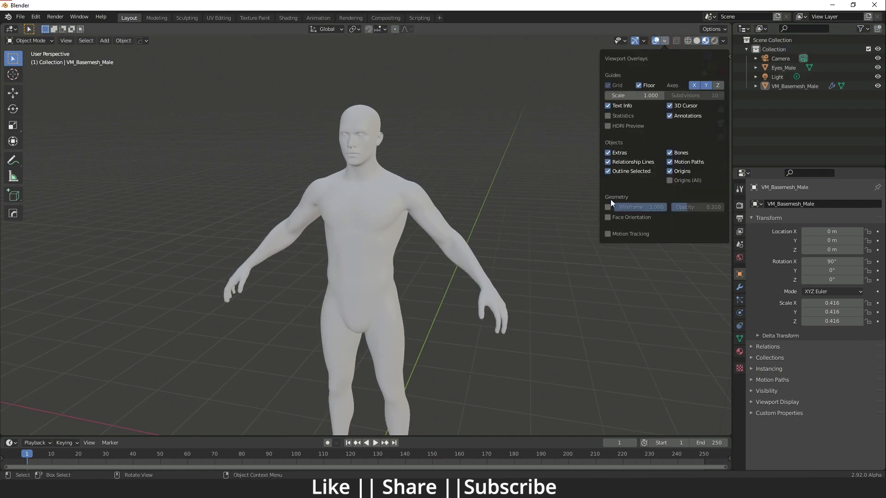
left_click(607, 207)
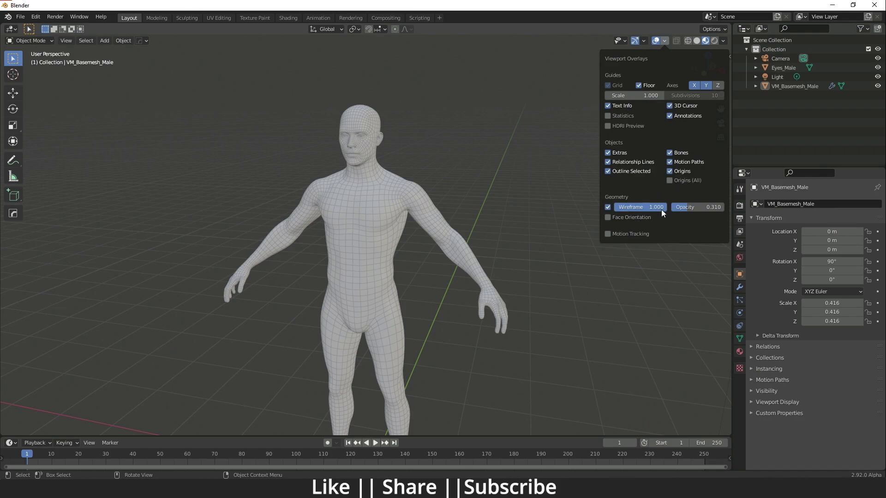
left_click_drag(692, 206, 712, 207)
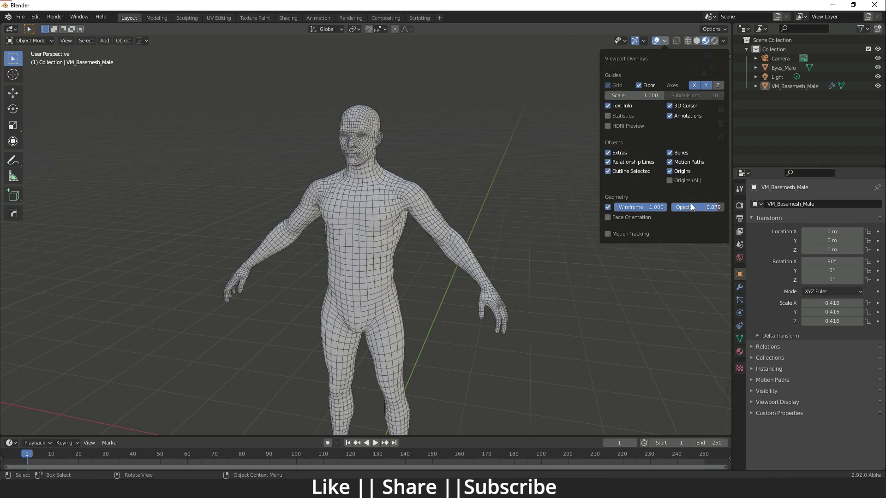
left_click_drag(703, 207, 686, 206)
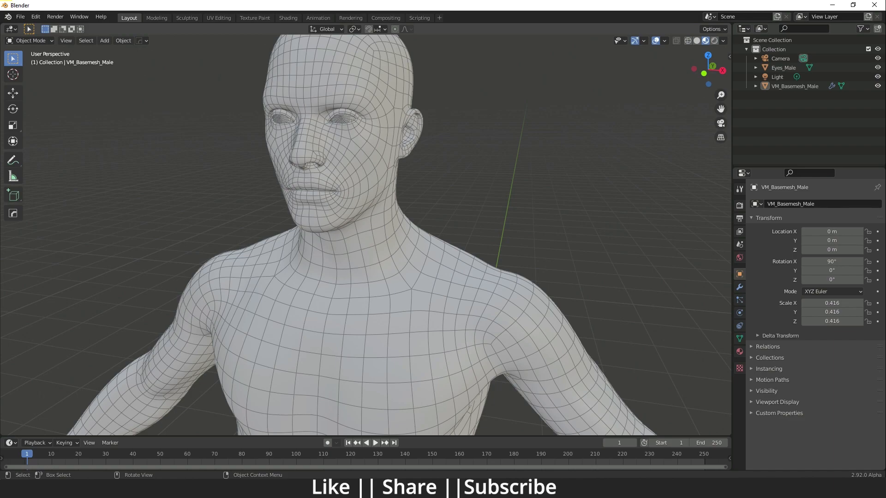
left_click(664, 41)
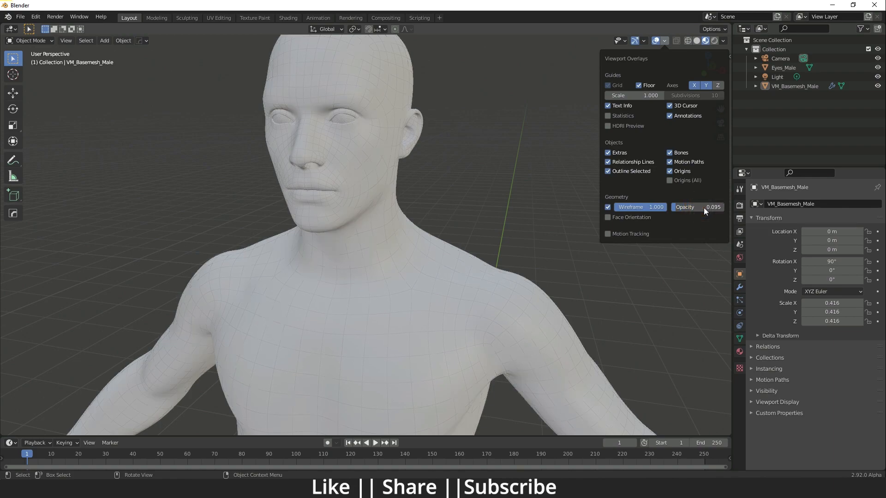
Raise the wireframe overlay opacity to a moderate readable strength and close Viewport Overlays.
left_click_drag(701, 207, 714, 207)
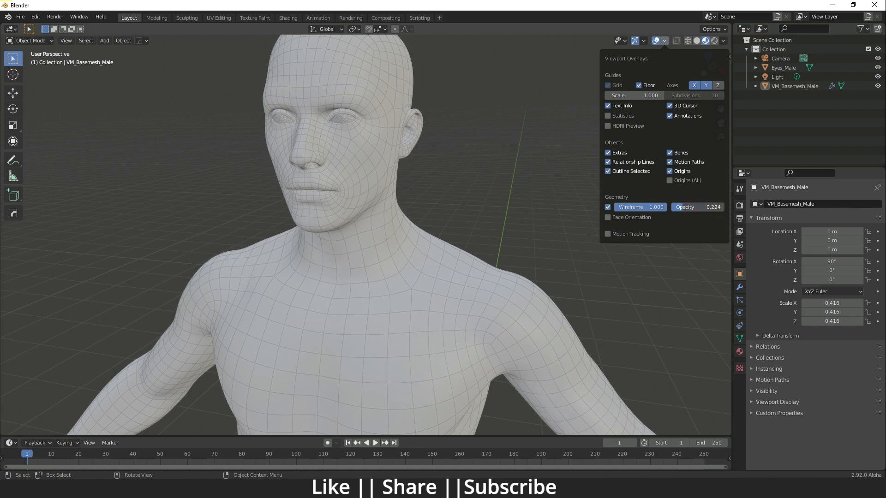
left_click_drag(684, 206, 700, 207)
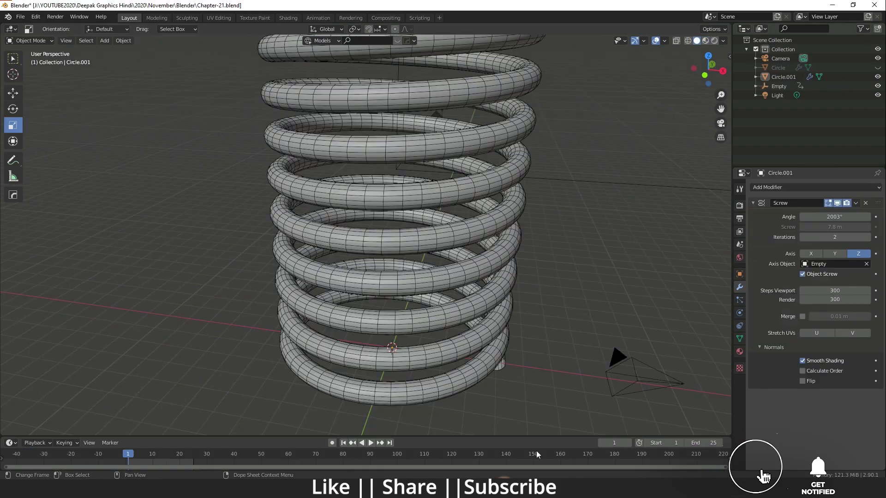
left_click(665, 40)
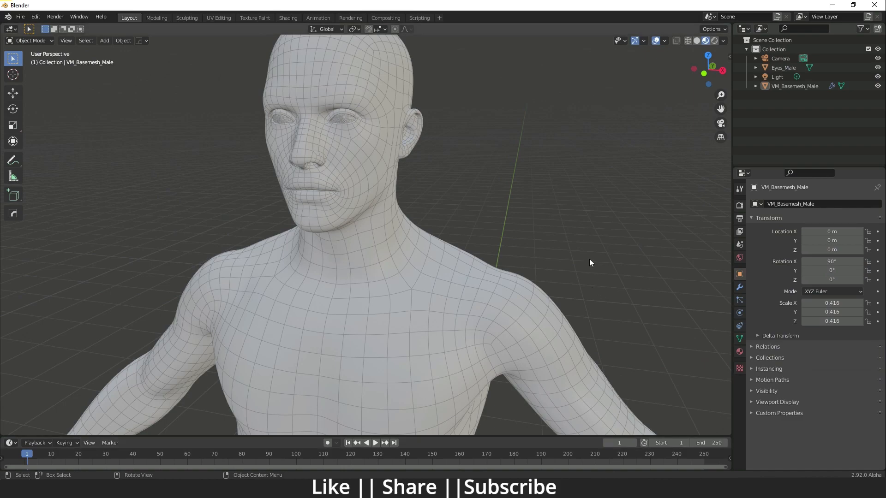
mouse_move(565, 155)
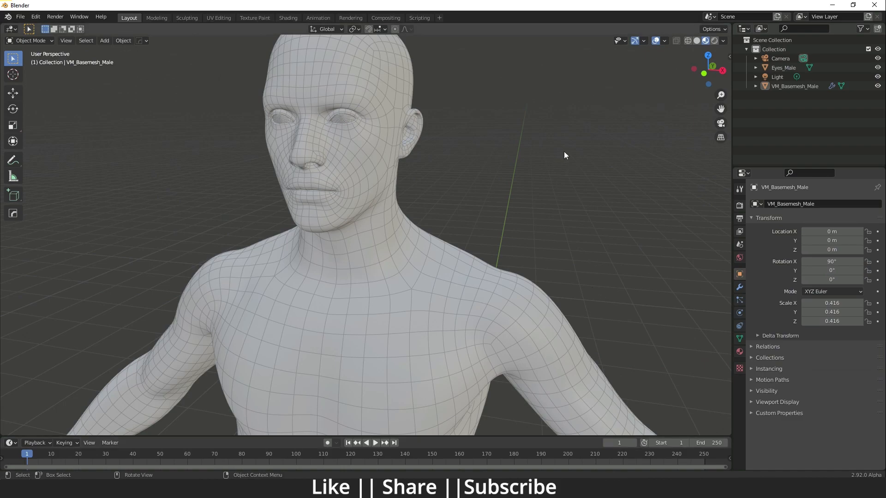
mouse_move(588, 157)
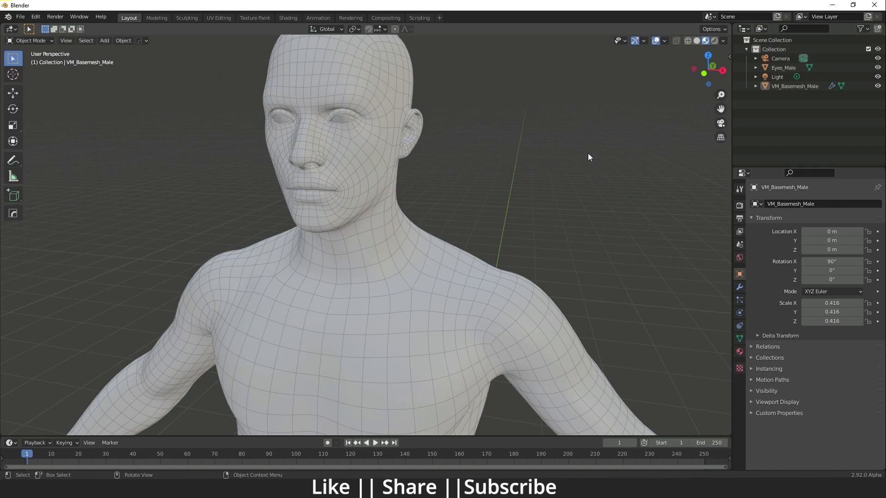
mouse_move(594, 161)
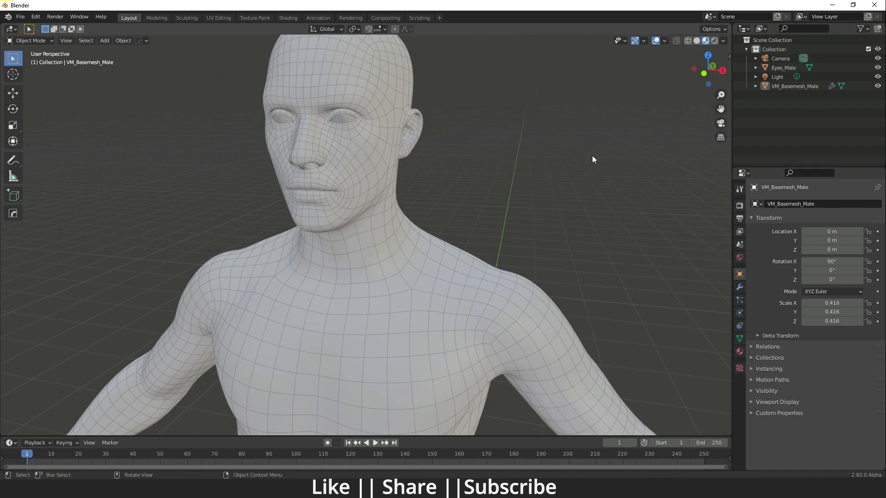
mouse_move(595, 161)
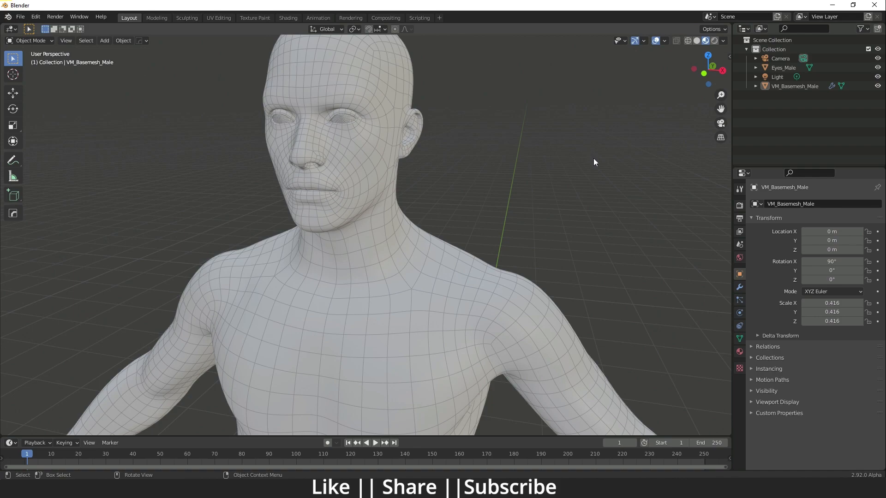